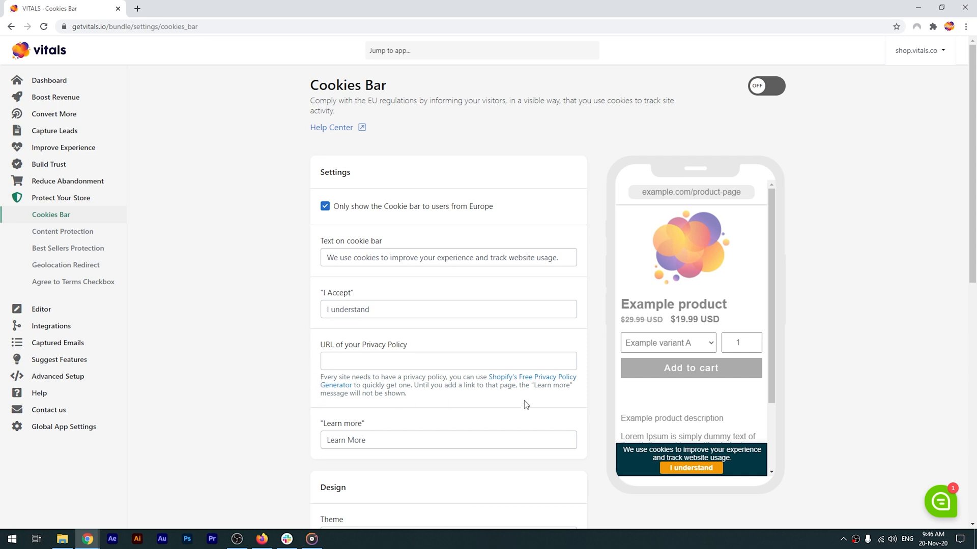
pyautogui.moveTo(489, 395)
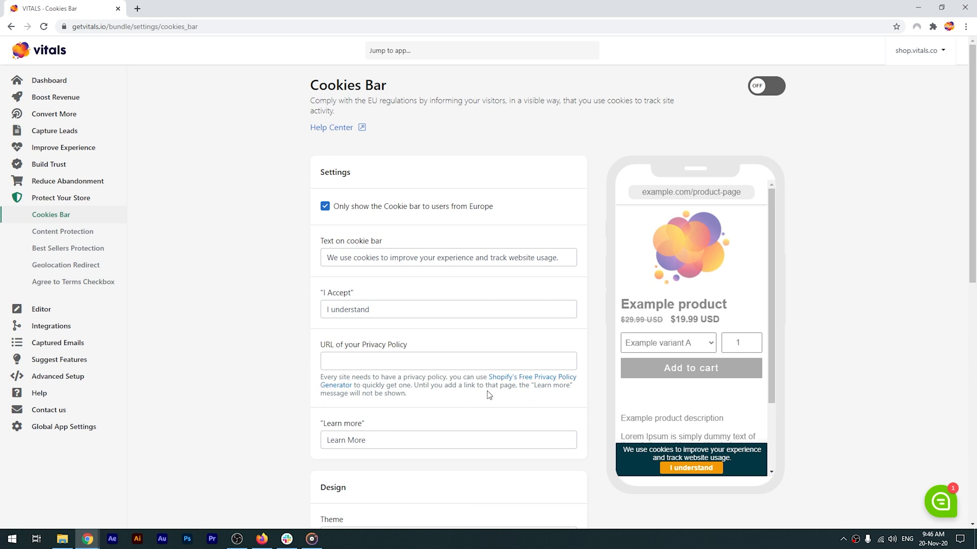
pyautogui.moveTo(515, 399)
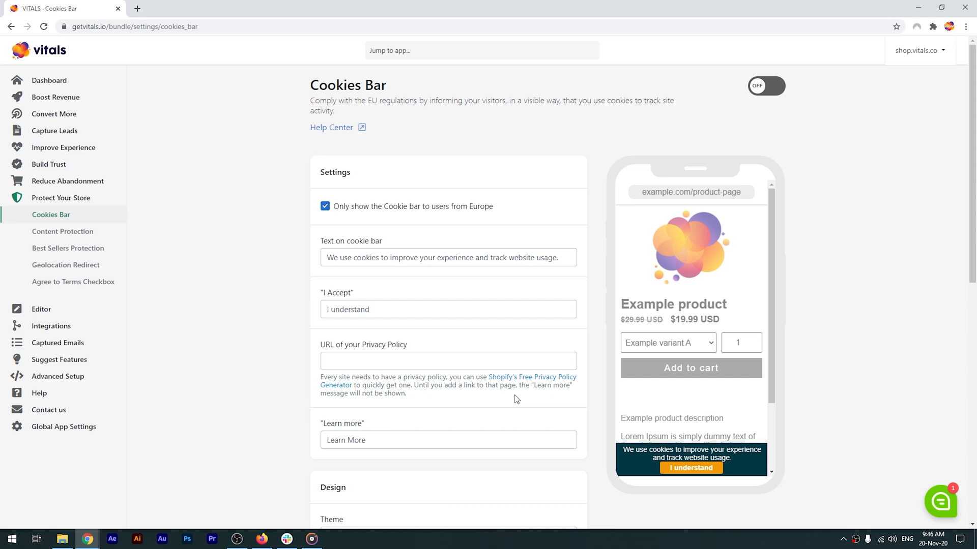
pyautogui.moveTo(536, 381)
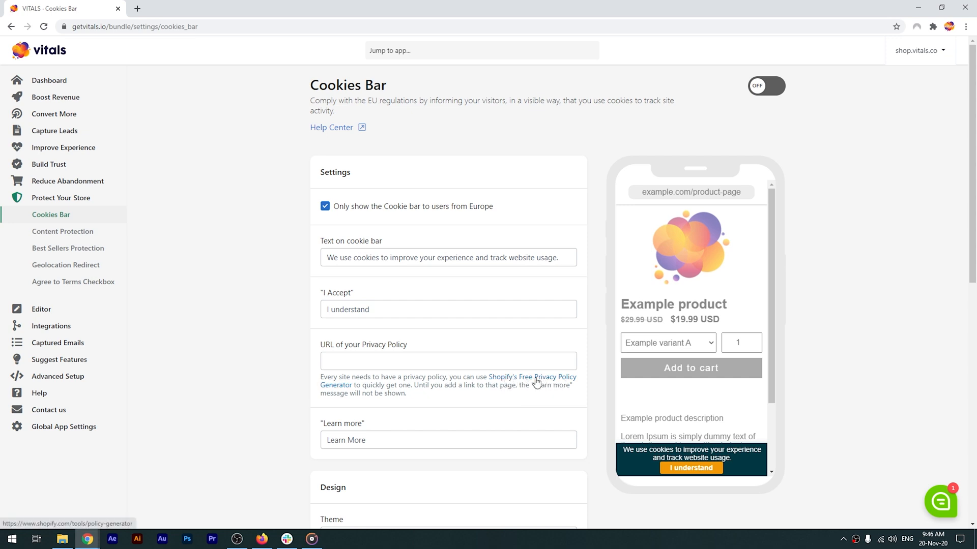
pyautogui.click(447, 360)
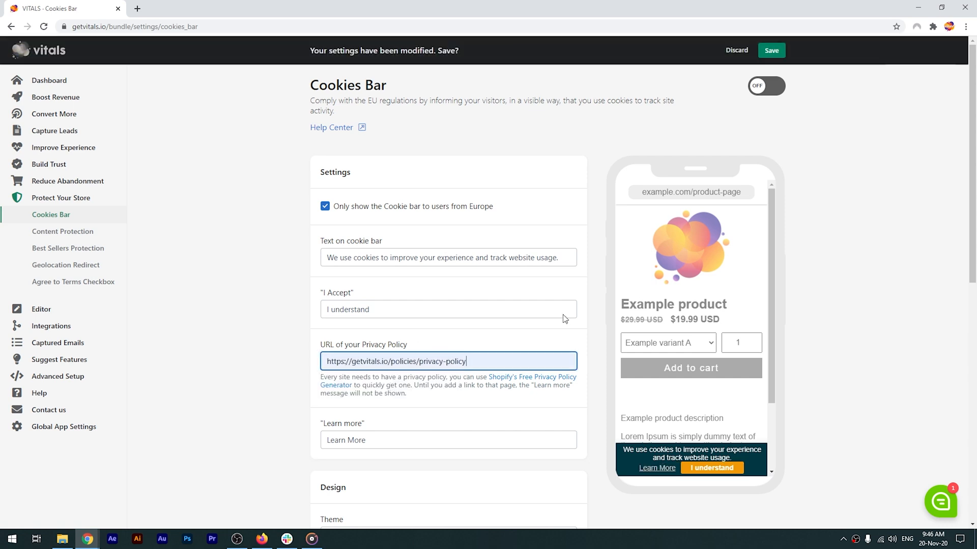
pyautogui.click(766, 85)
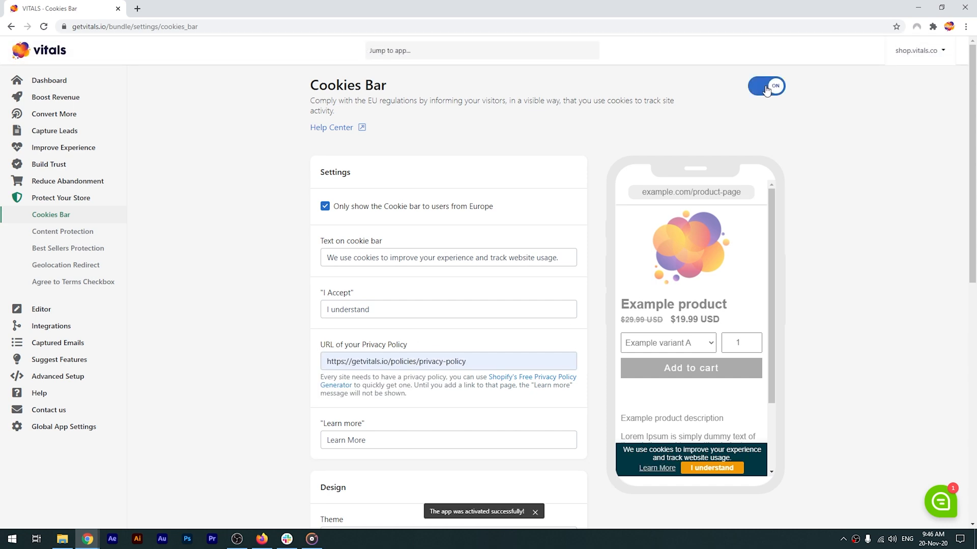